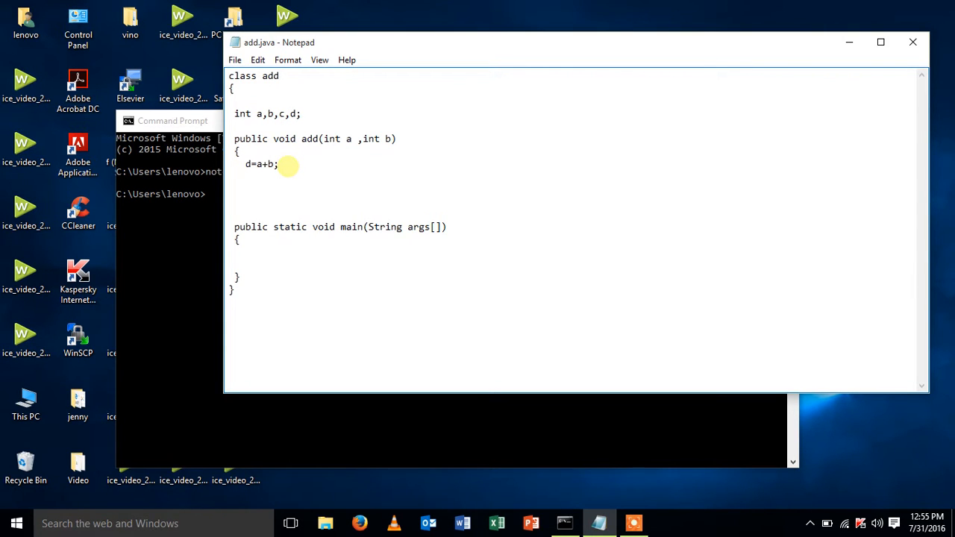
# Add System.out.println(d); under d=a+b in add(int a, int b) and close the brace
pyautogui.write('Syste')
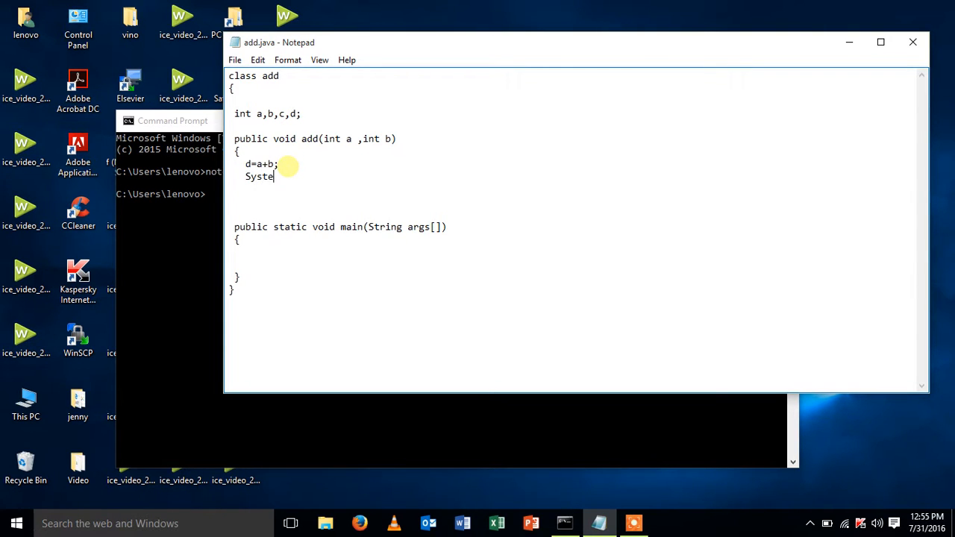
pyautogui.write('m.out')
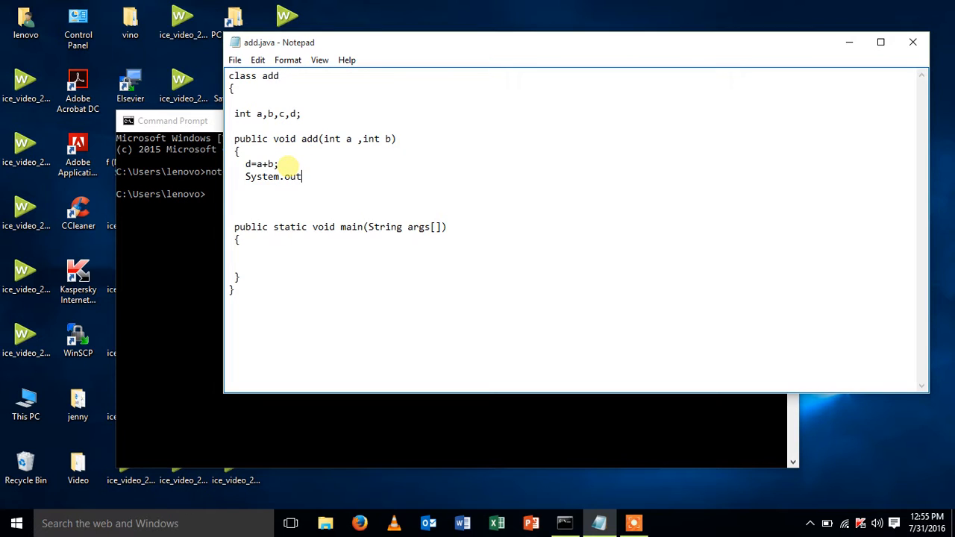
pyautogui.write('.print')
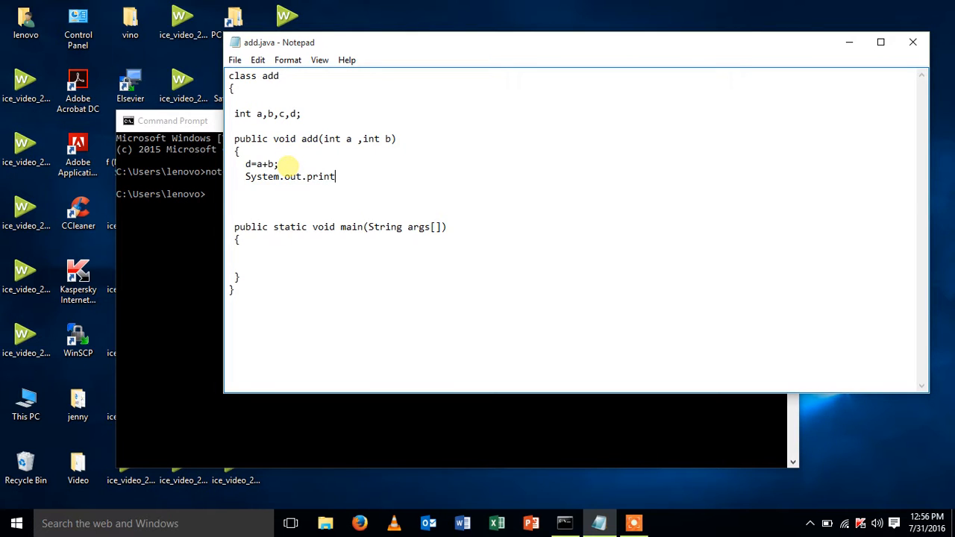
pyautogui.write('ln(')
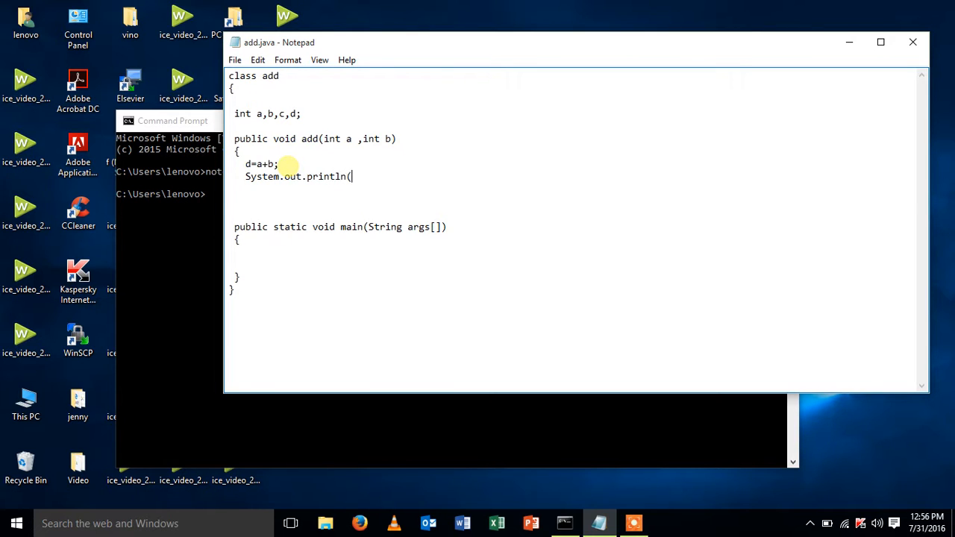
pyautogui.write('d);')
pyautogui.click(571, 188)
pyautogui.write('}')
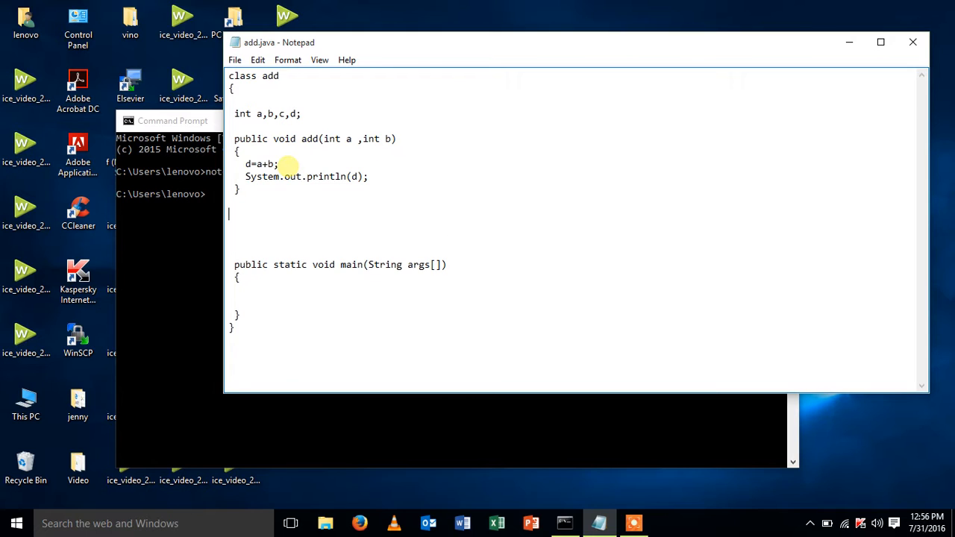
# Declare public void add(int a,int b,int c) with an empty brace body
pyautogui.write('public v')
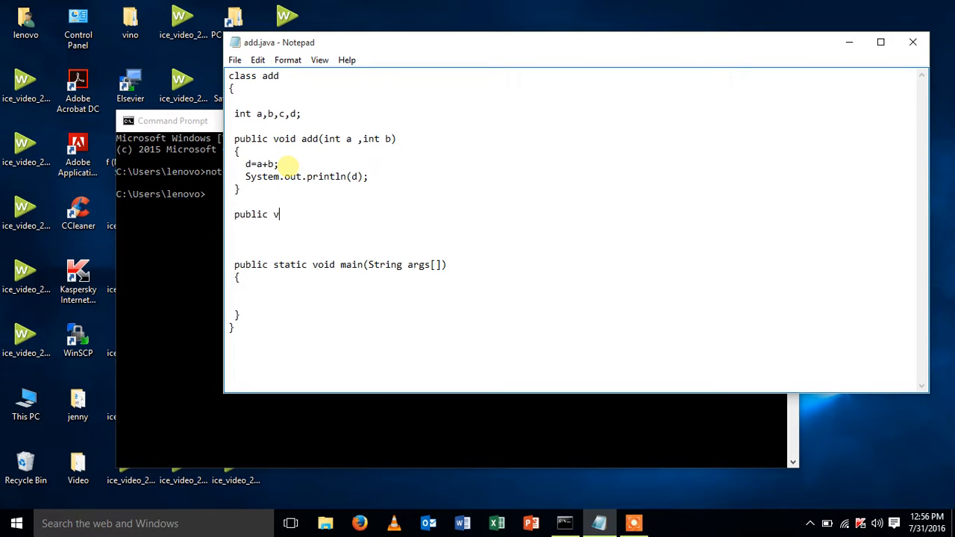
pyautogui.write('oid')
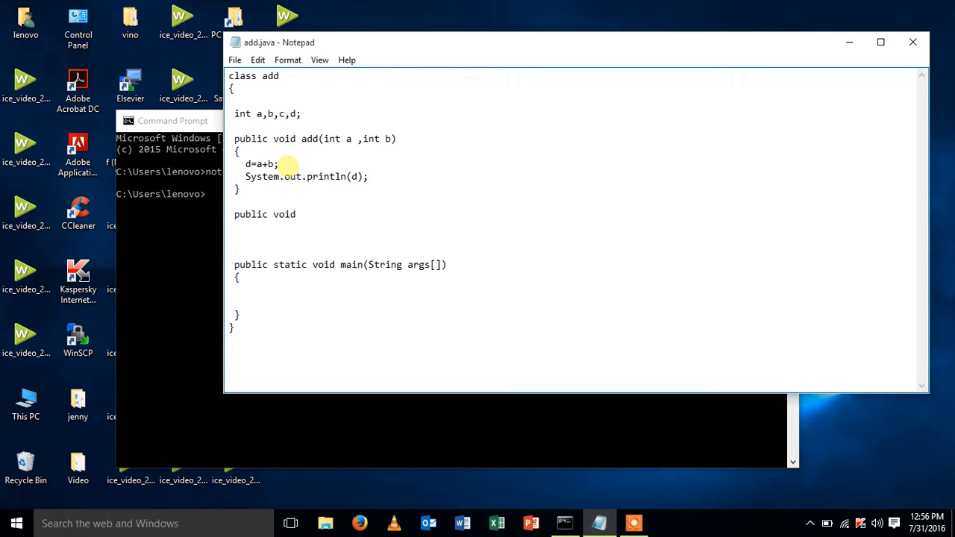
pyautogui.write('add(')
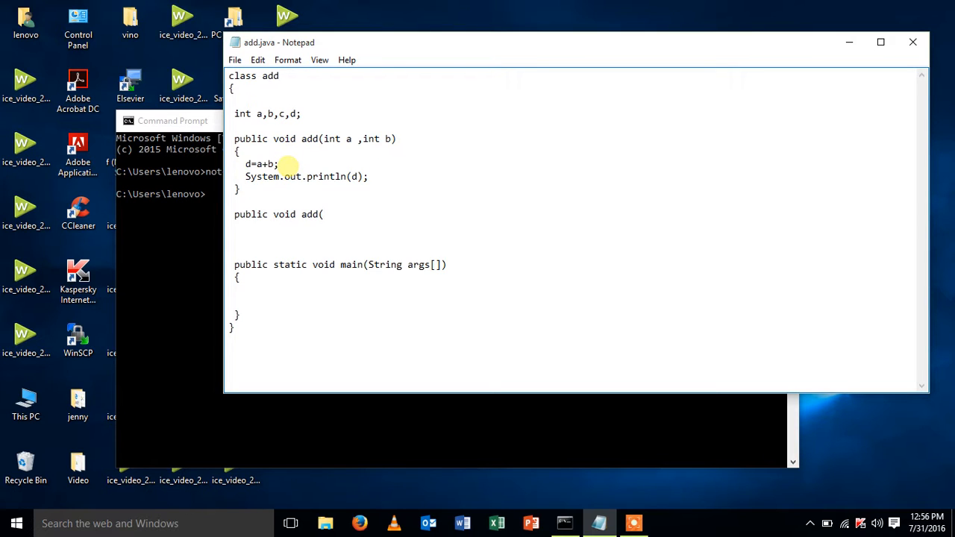
pyautogui.write('int a')
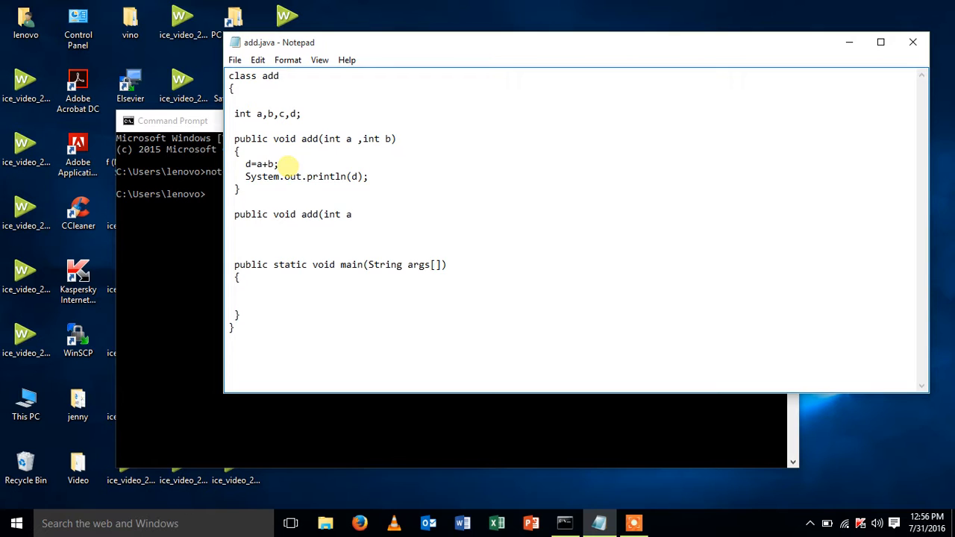
pyautogui.write(',int')
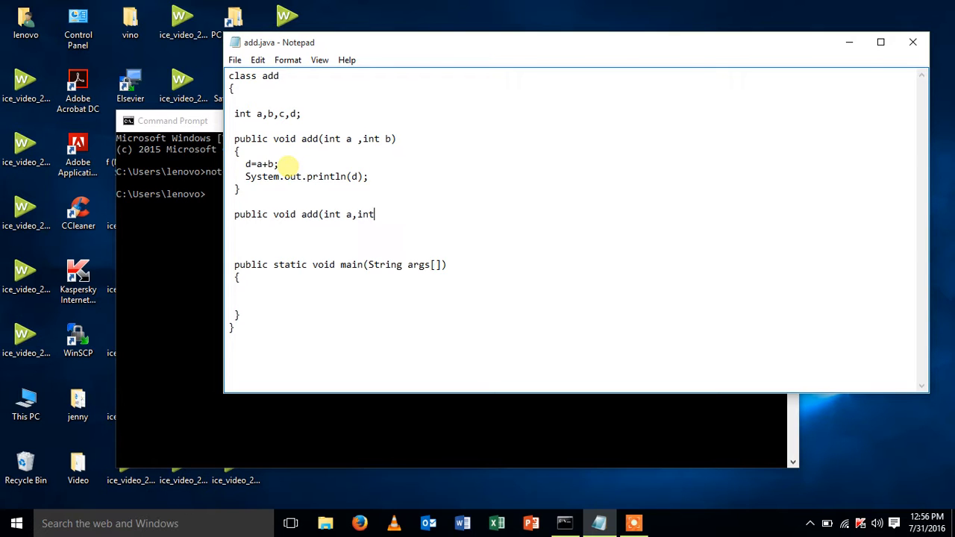
pyautogui.write('b,')
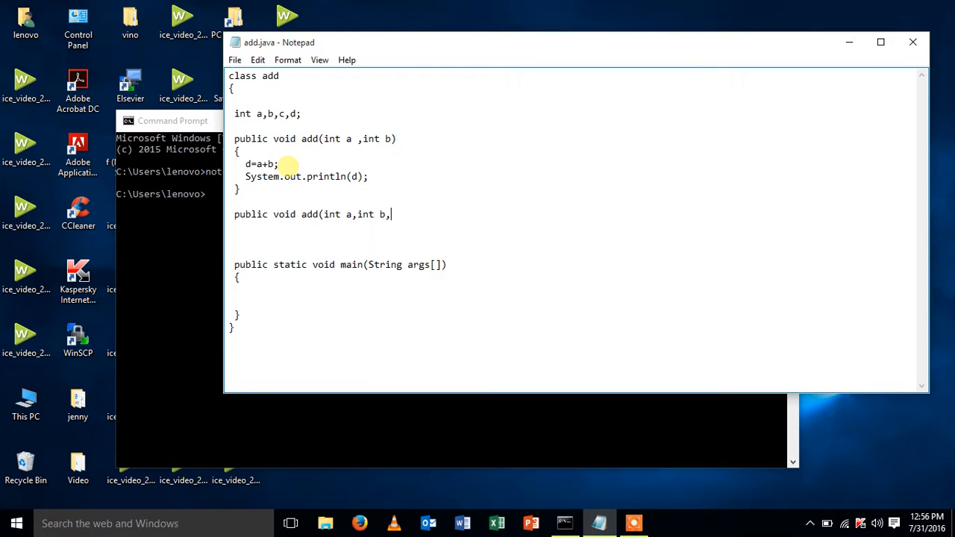
pyautogui.write('intc)')
pyautogui.click(575, 227)
pyautogui.write('{')
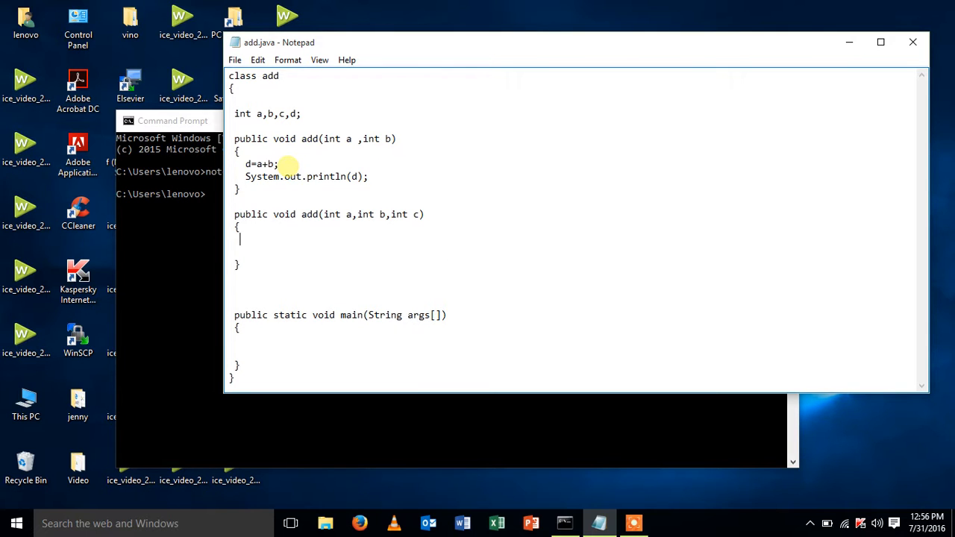
# Fill the three-parameter add with d=a+b+c; and System.out.println(d);
pyautogui.write('d=a+')
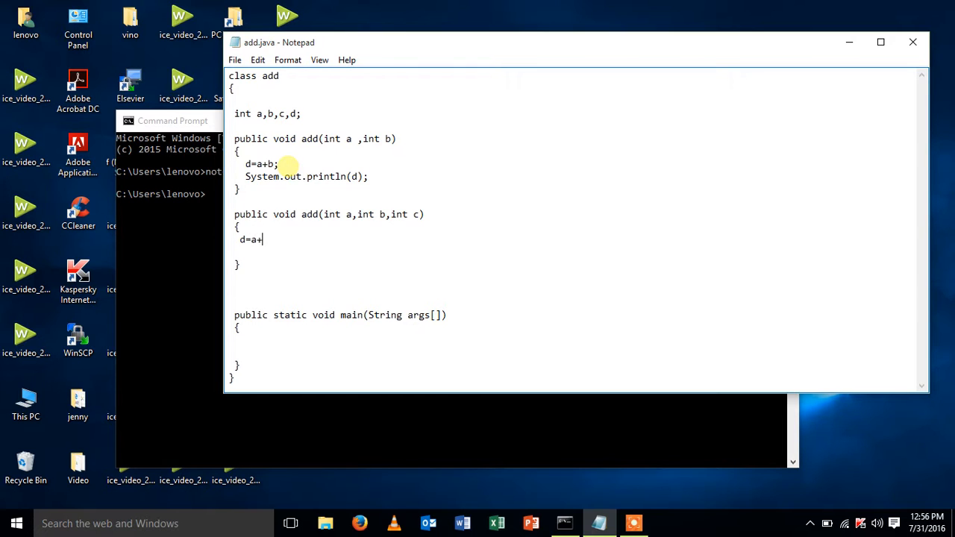
pyautogui.write('b+c;')
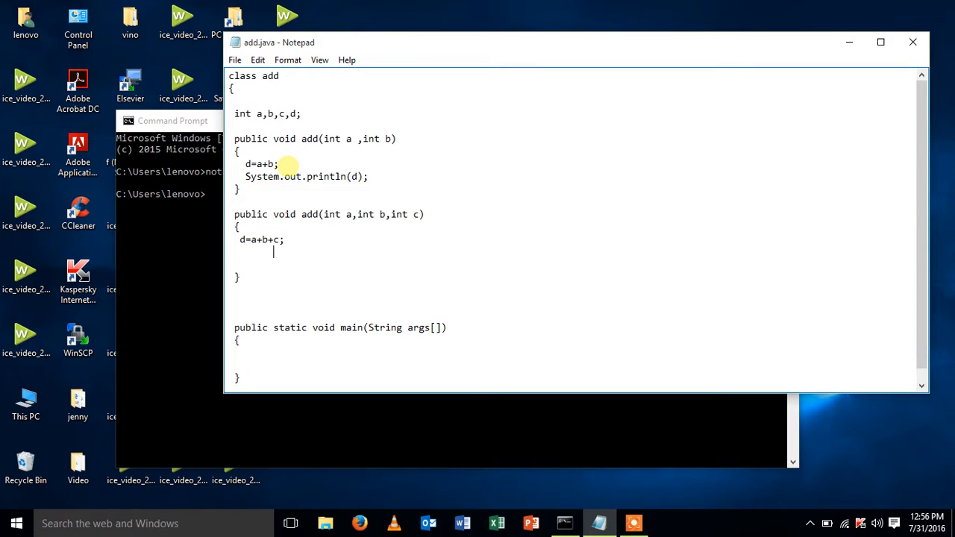
pyautogui.write('Sy')
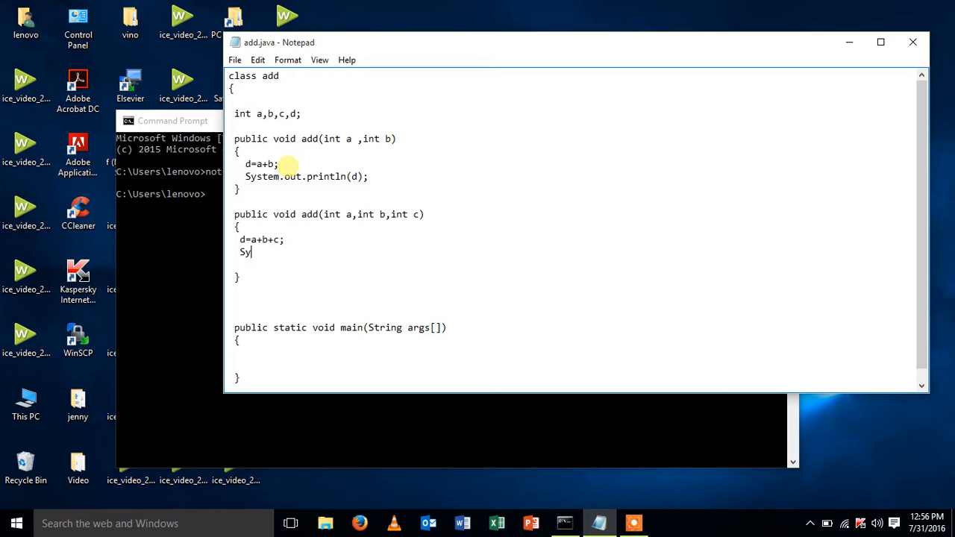
pyautogui.write('stem')
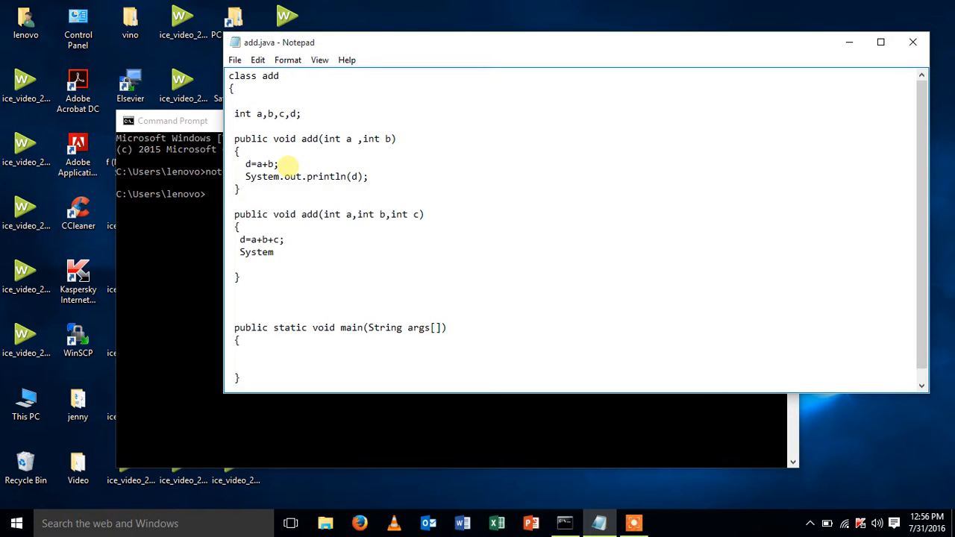
pyautogui.write('.out.p')
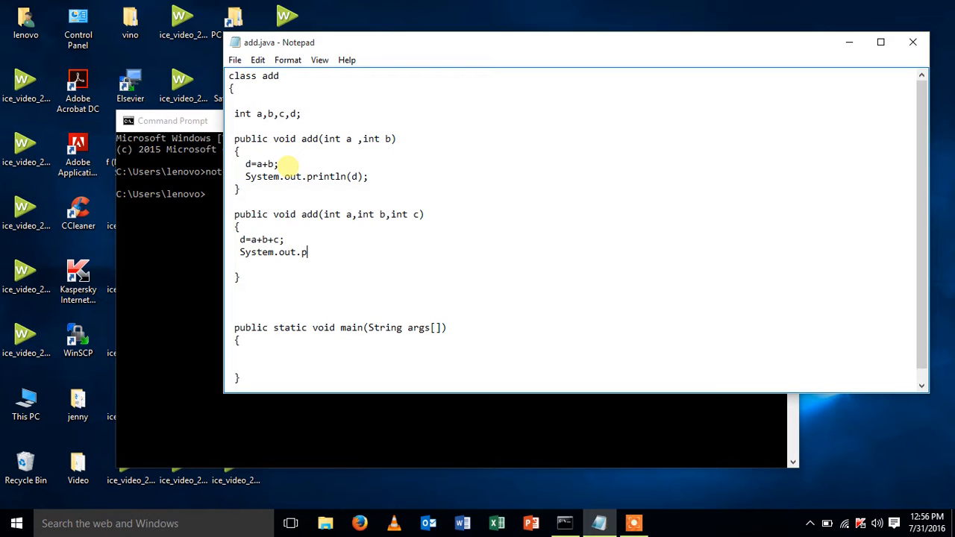
pyautogui.write('rintl')
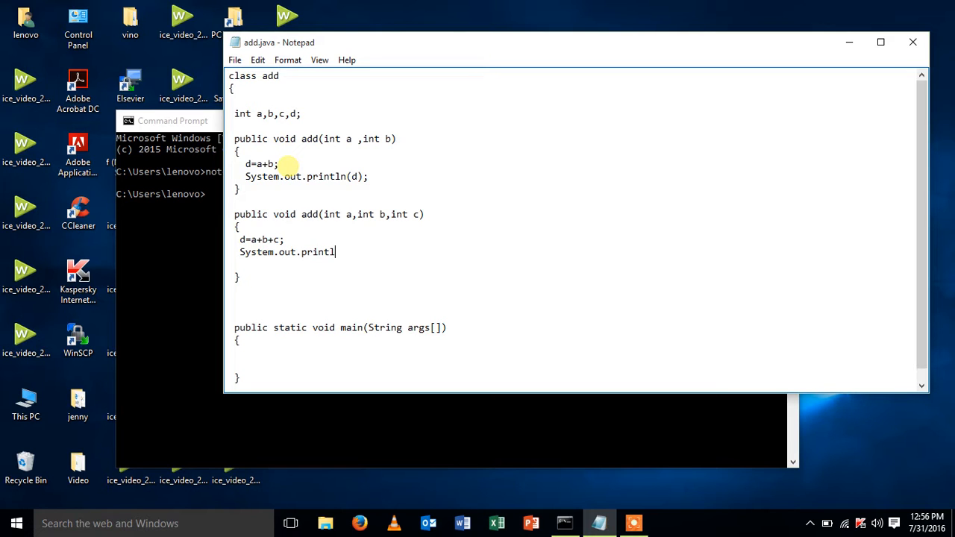
pyautogui.write('n(d)')
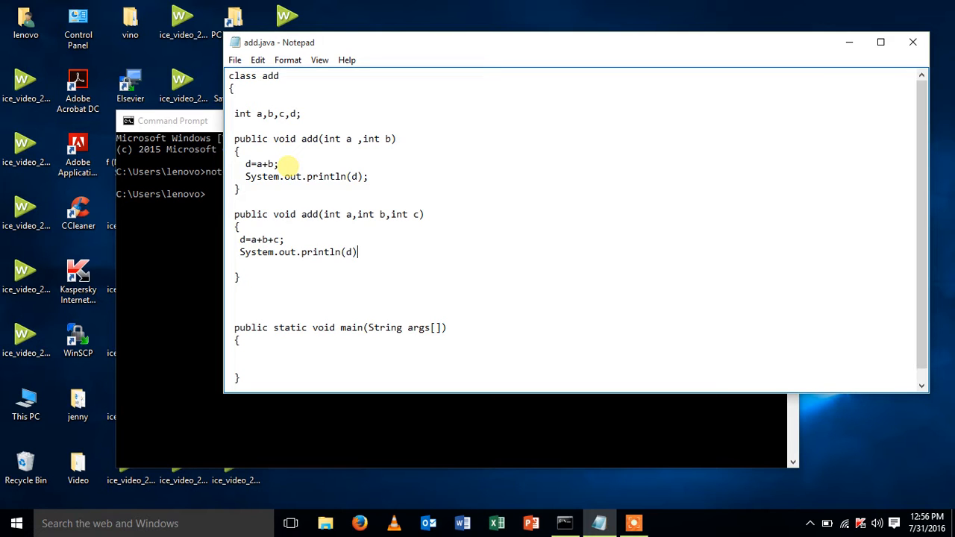
pyautogui.write(';')
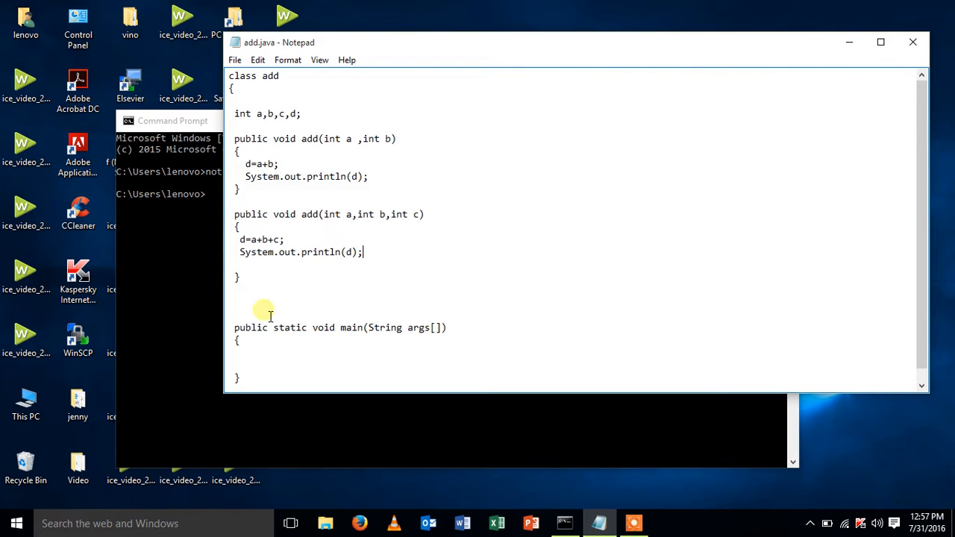
pyautogui.moveTo(254, 353)
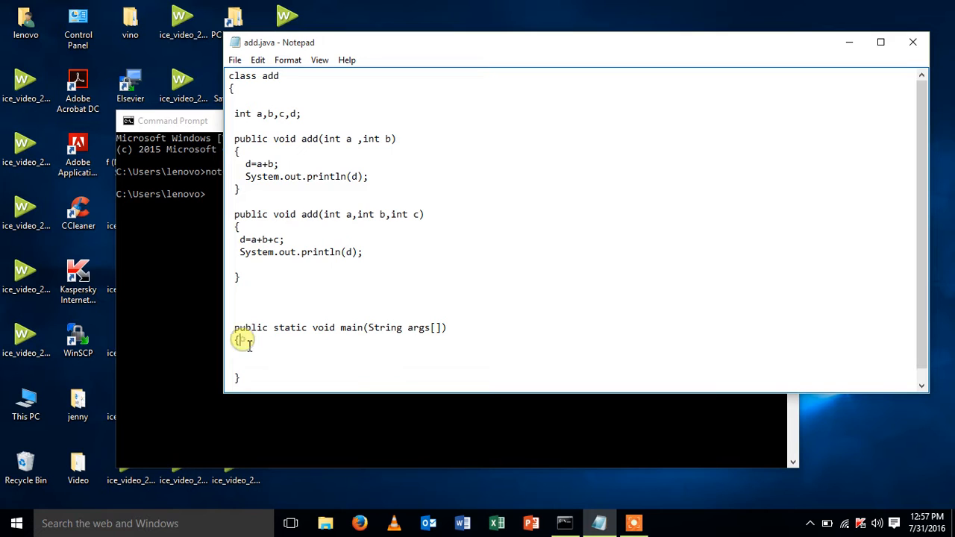
# In main, declare add a = new add(); on a new line
pyautogui.press('enter')
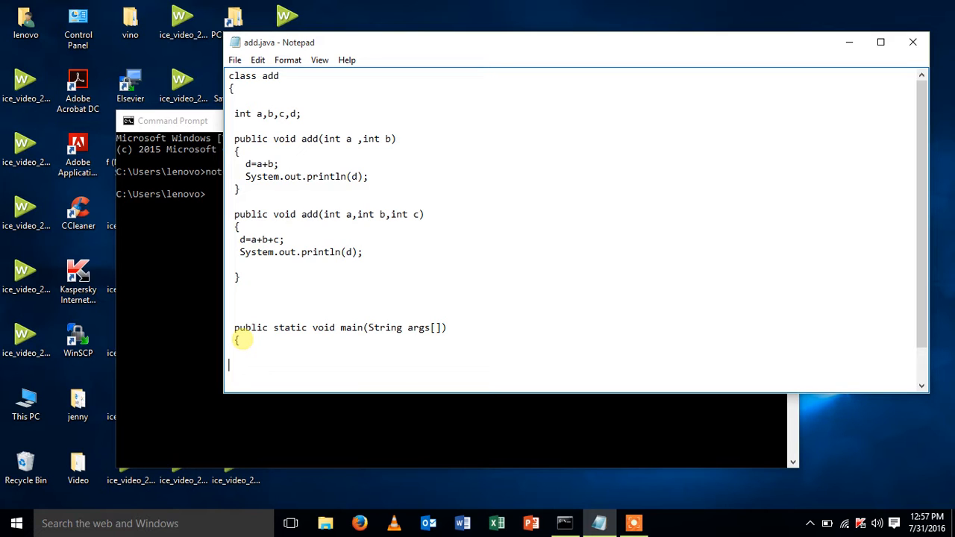
pyautogui.write('a')
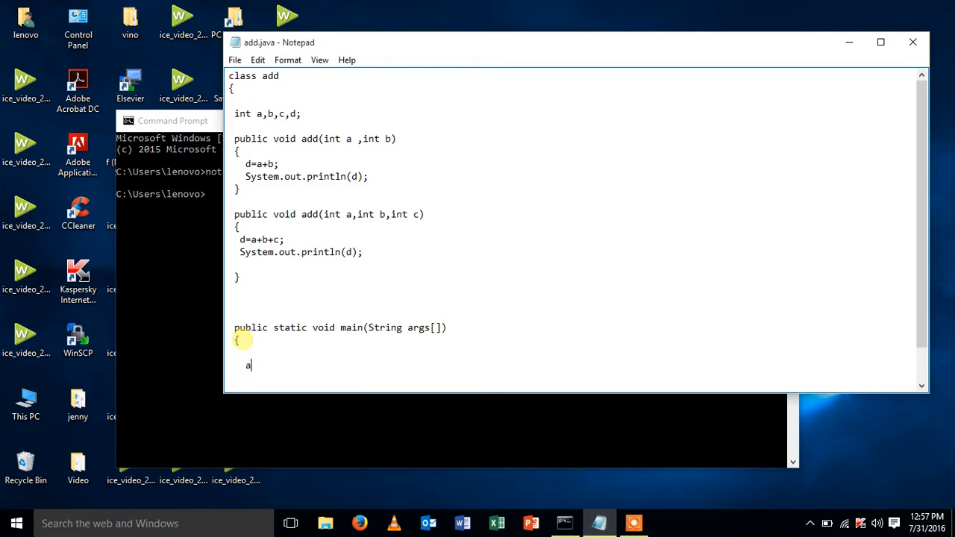
pyautogui.write('dd a =')
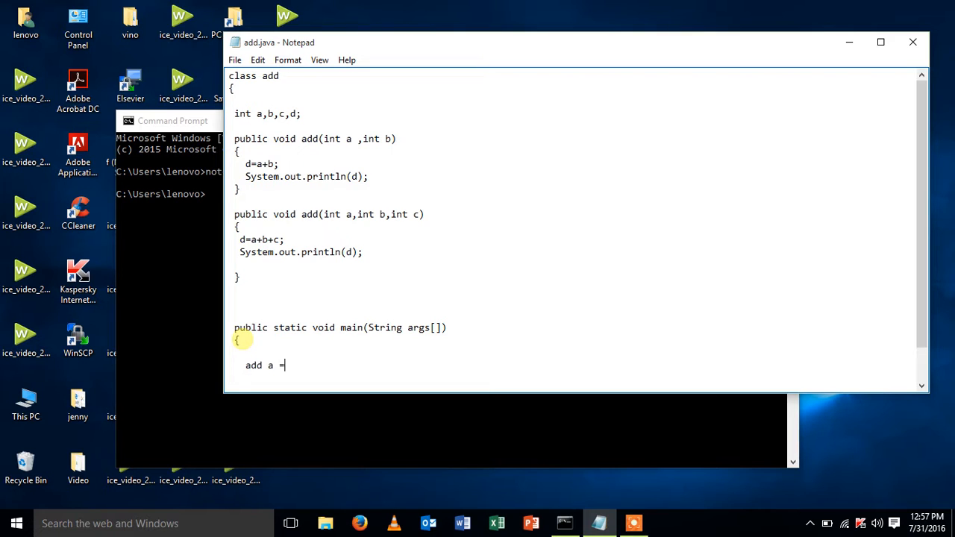
pyautogui.write('new a')
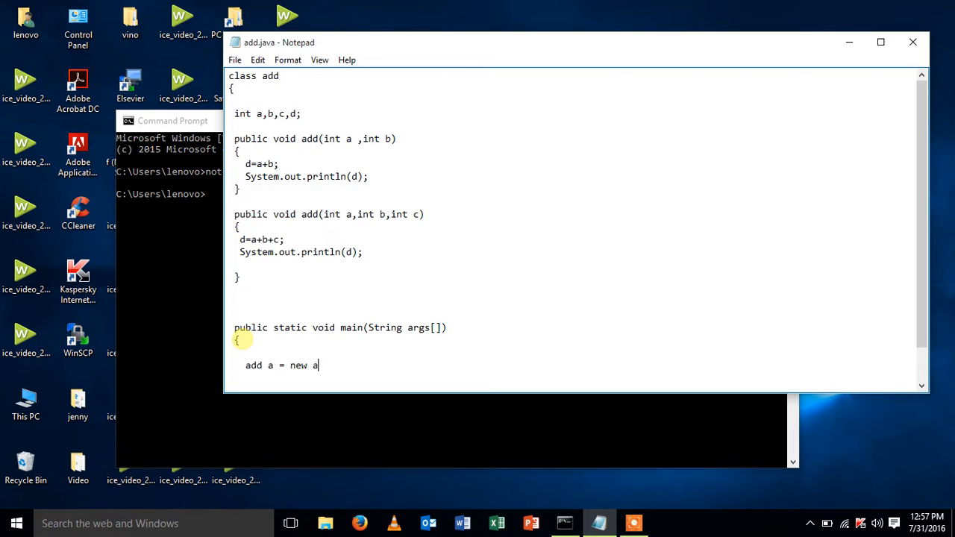
pyautogui.write('dd()')
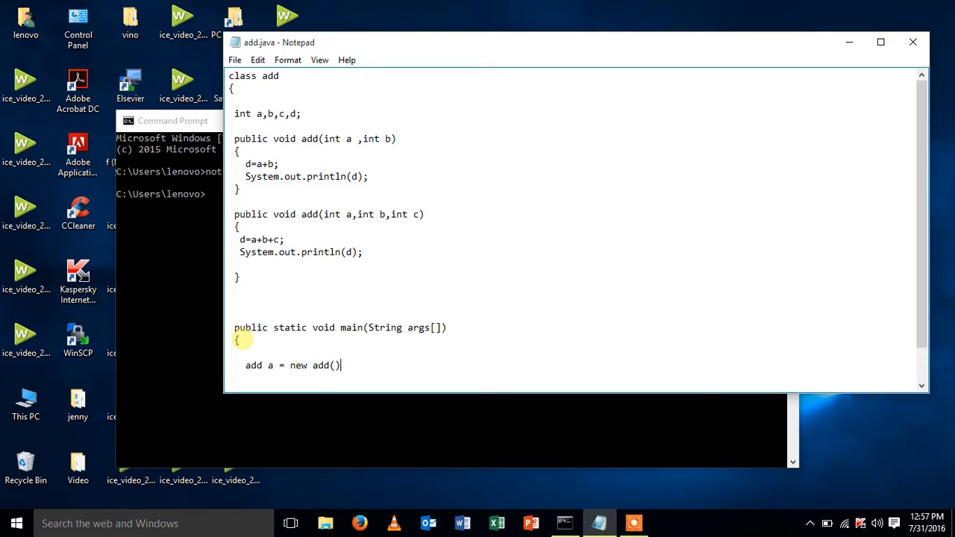
pyautogui.write(';')
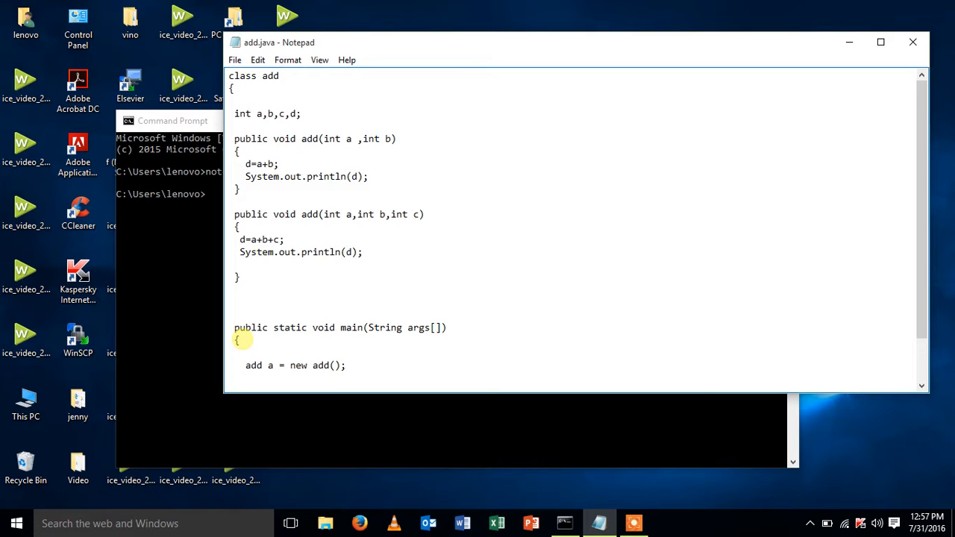
# Call a.add(10,20); and begin the next line with add
pyautogui.write('a.')
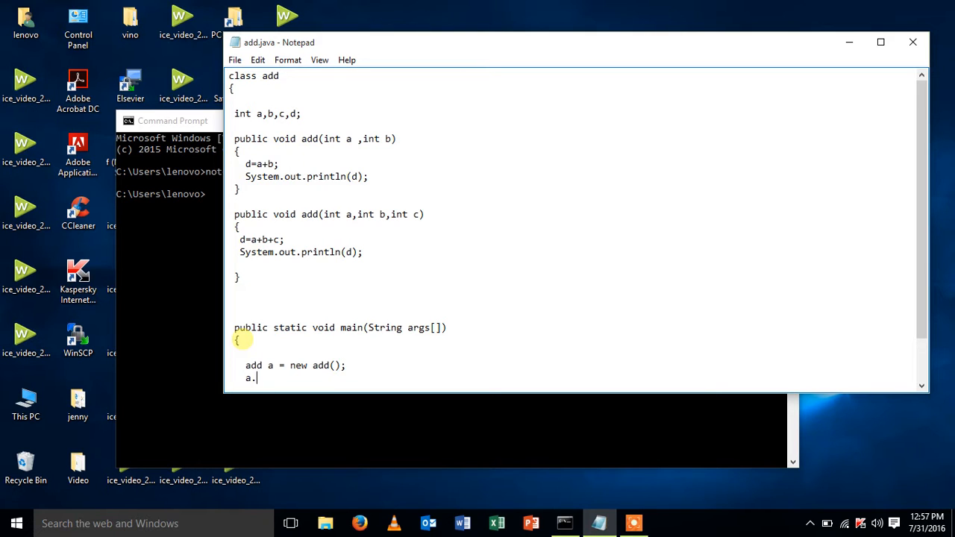
pyautogui.write('add')
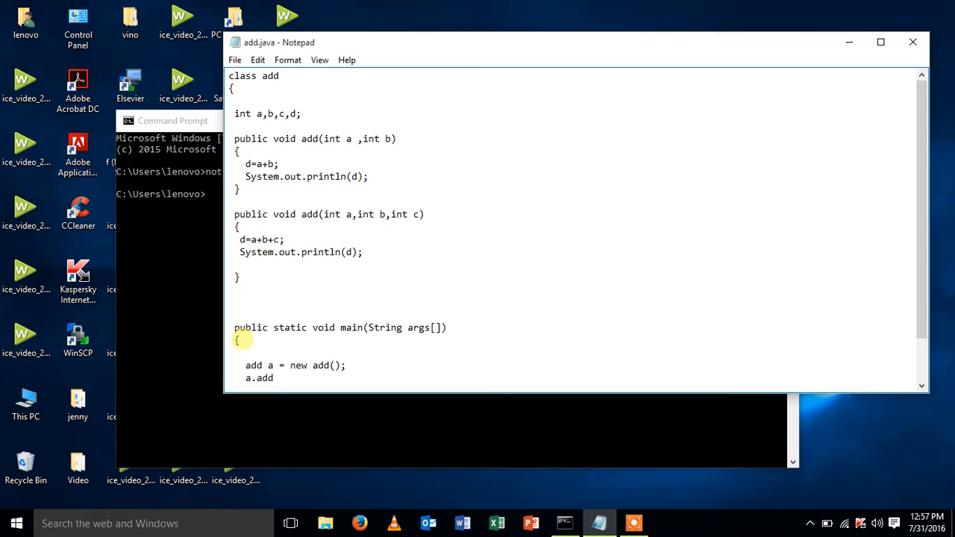
pyautogui.write('(10,2')
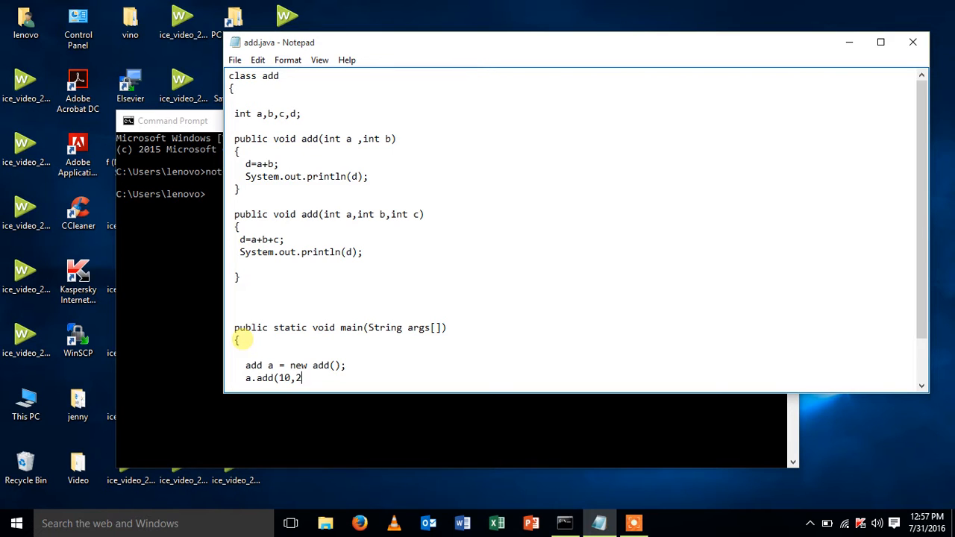
pyautogui.write('0);')
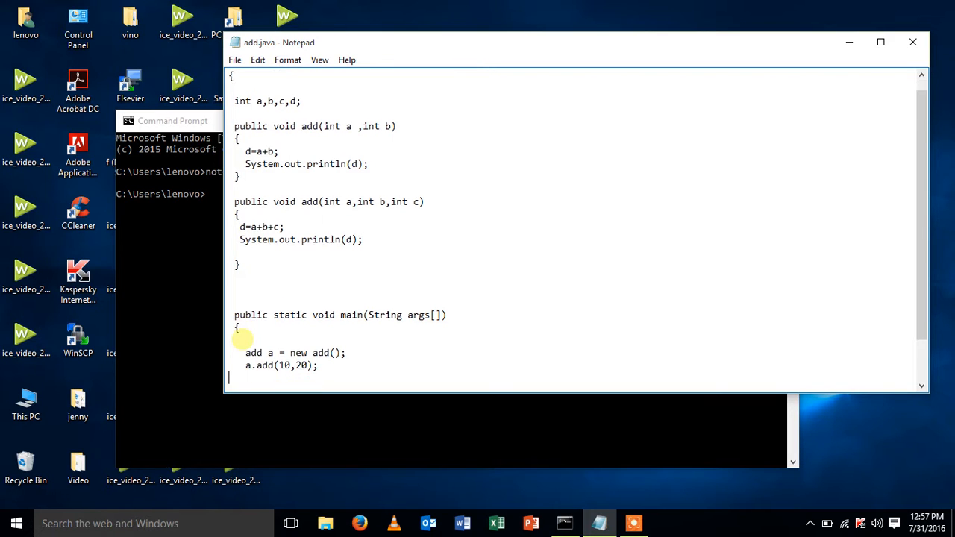
pyautogui.write('add')
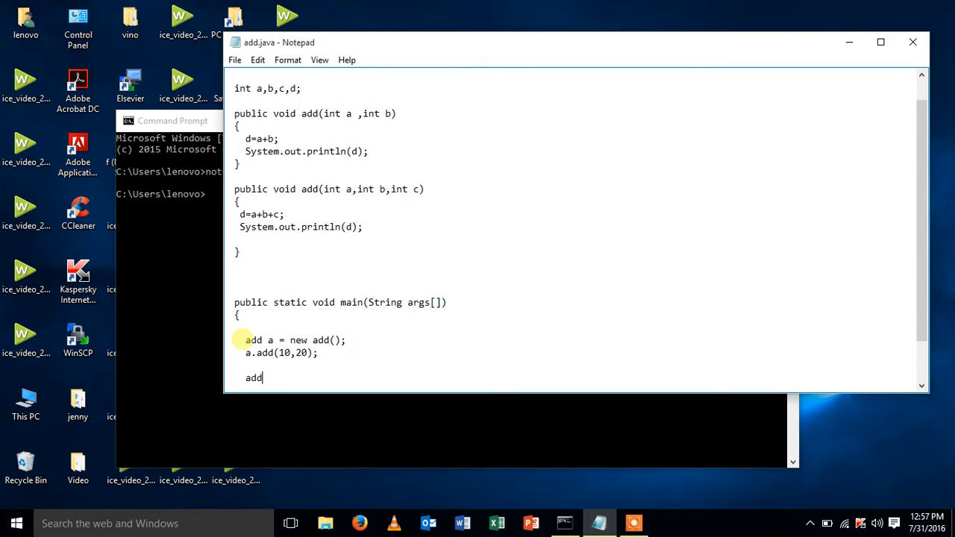
# Declare add a1 = new add(); and call a1.add(10,20,30);
pyautogui.write('a1 = new add();')
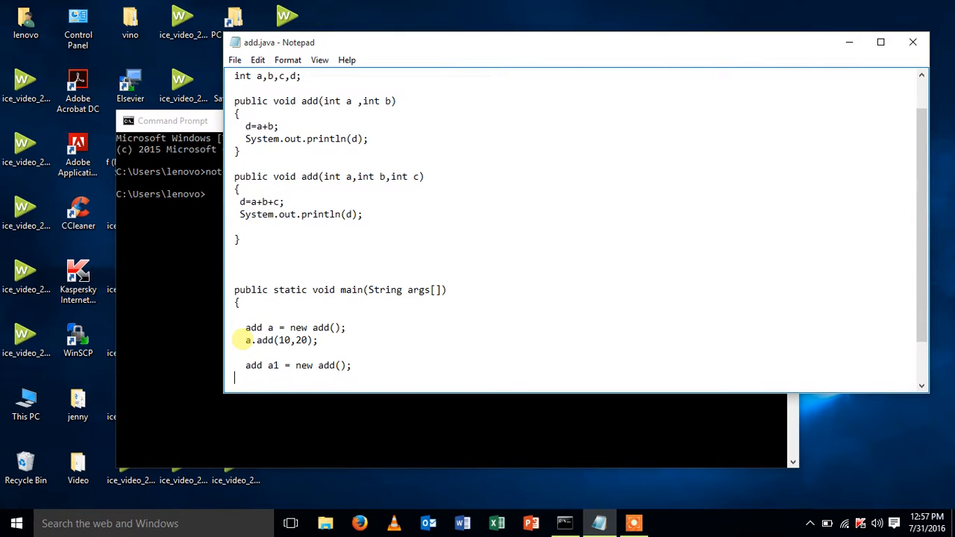
pyautogui.write('a1')
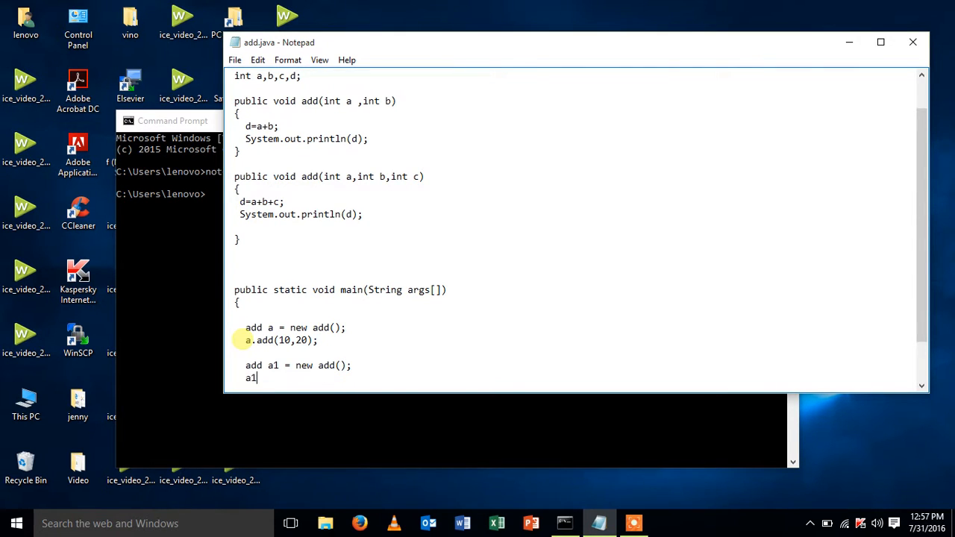
pyautogui.write('.a')
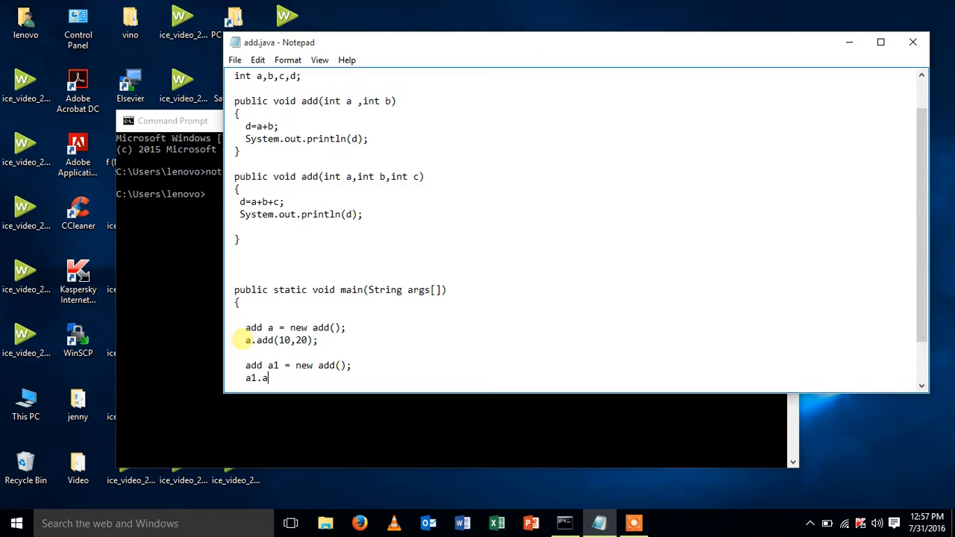
pyautogui.write('dd(1')
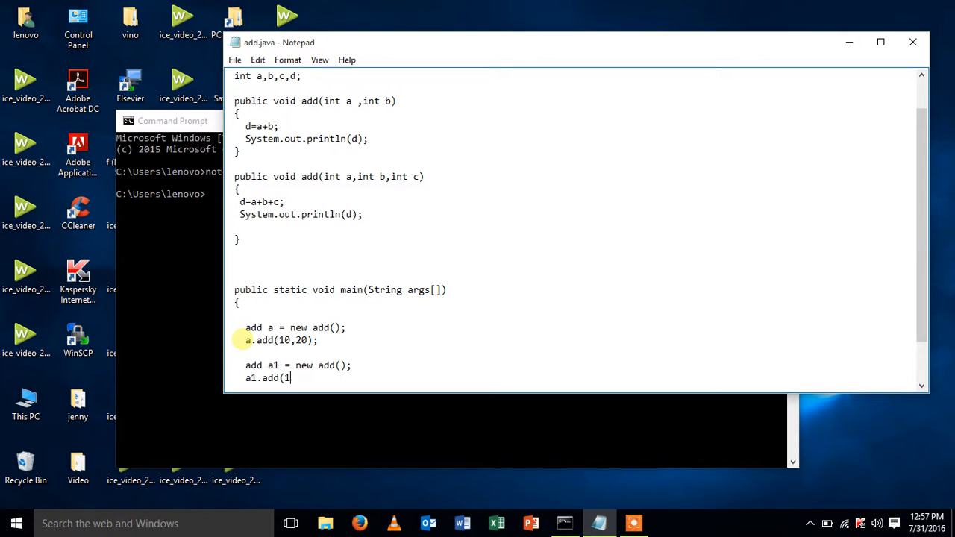
pyautogui.write('0,20,')
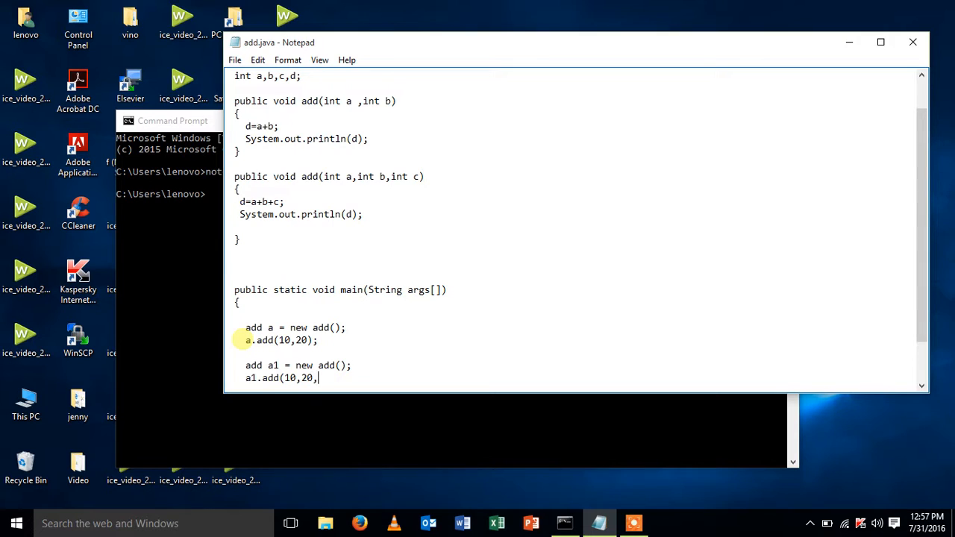
pyautogui.write('30);')
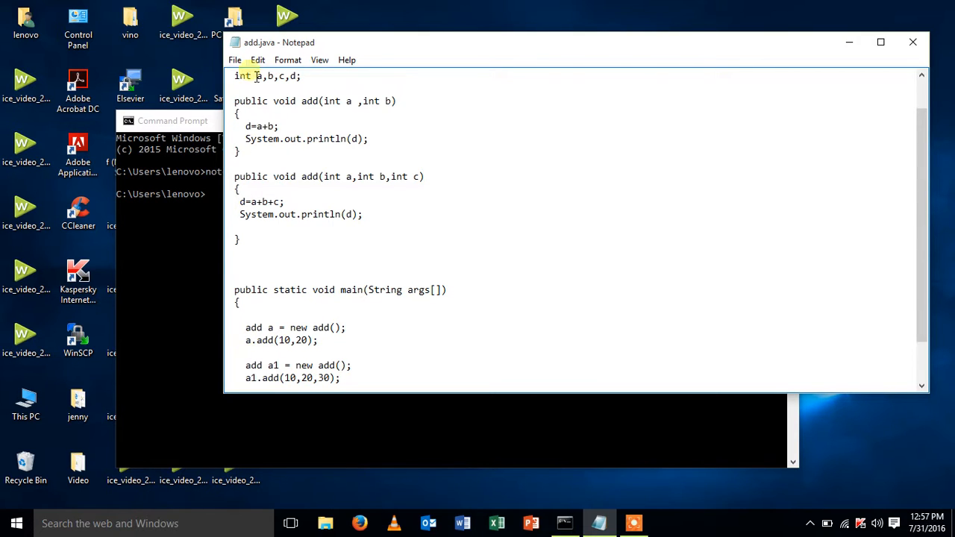
pyautogui.moveTo(359, 37)
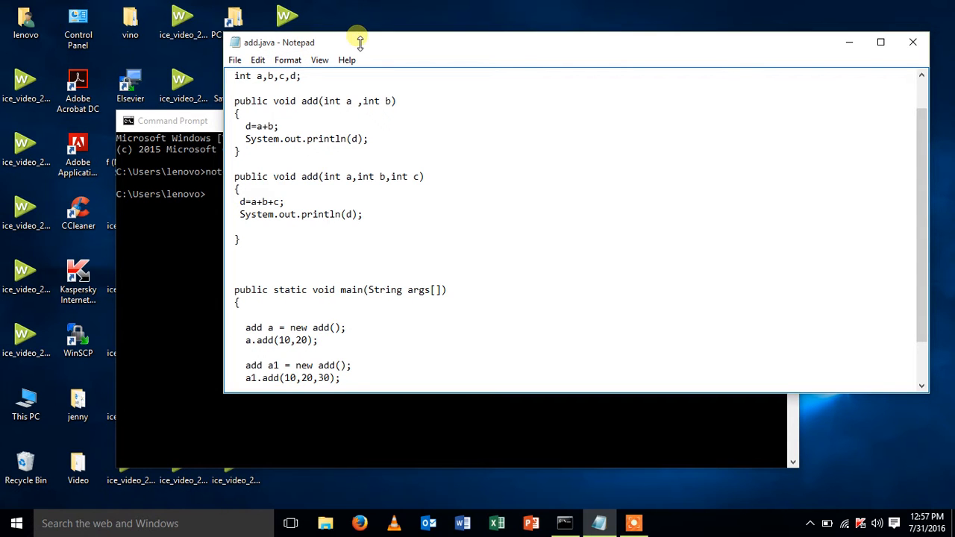
# Maximize Notepad and place closing braces for main and the add class
pyautogui.click(881, 42)
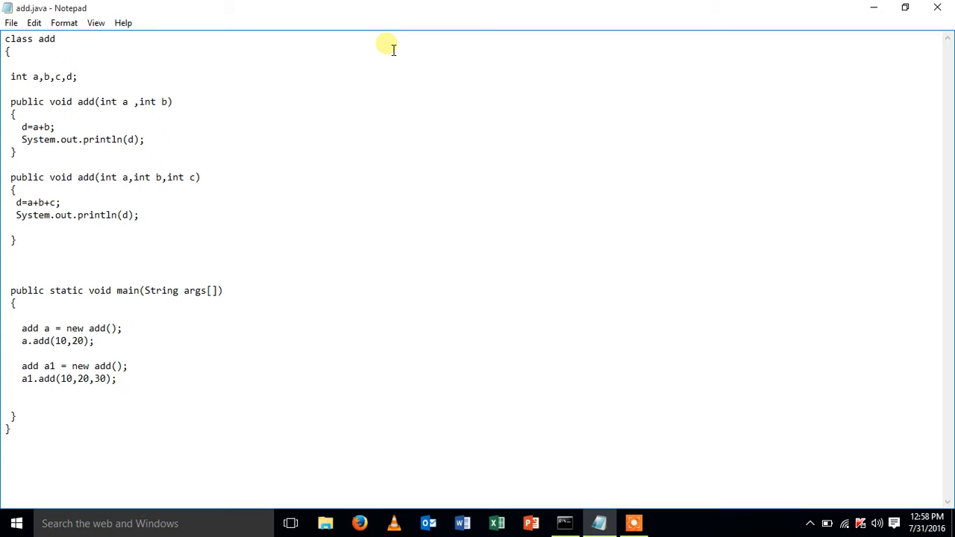
pyautogui.click(116, 379)
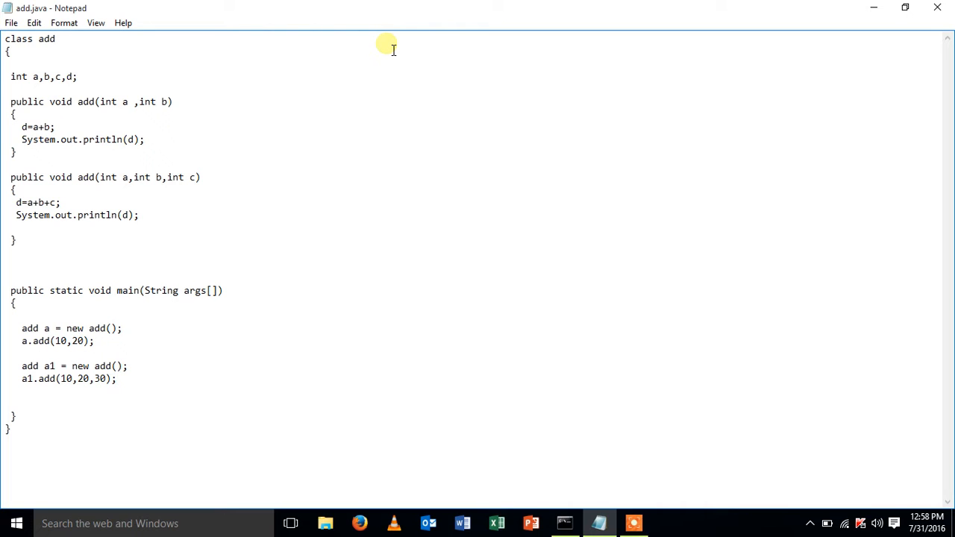
pyautogui.moveTo(111, 69)
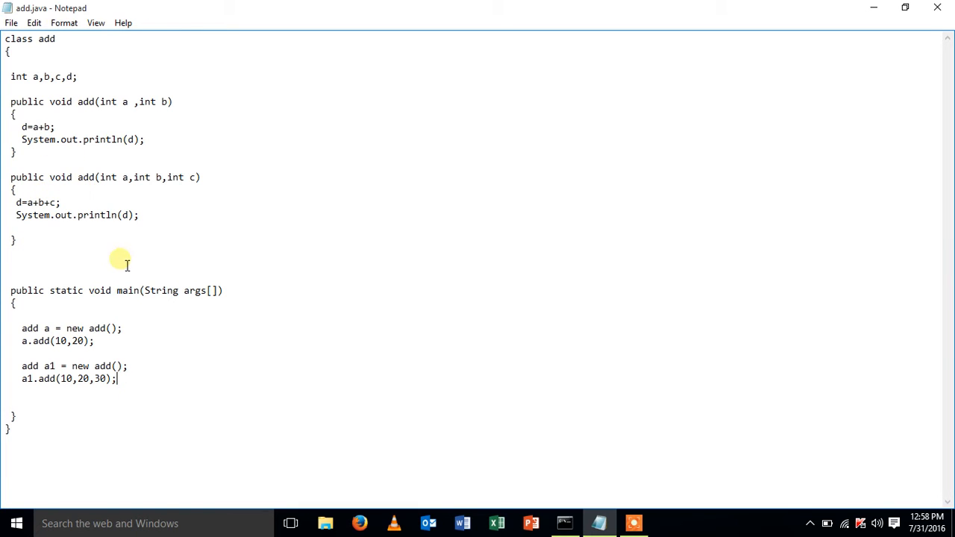
pyautogui.moveTo(116, 349)
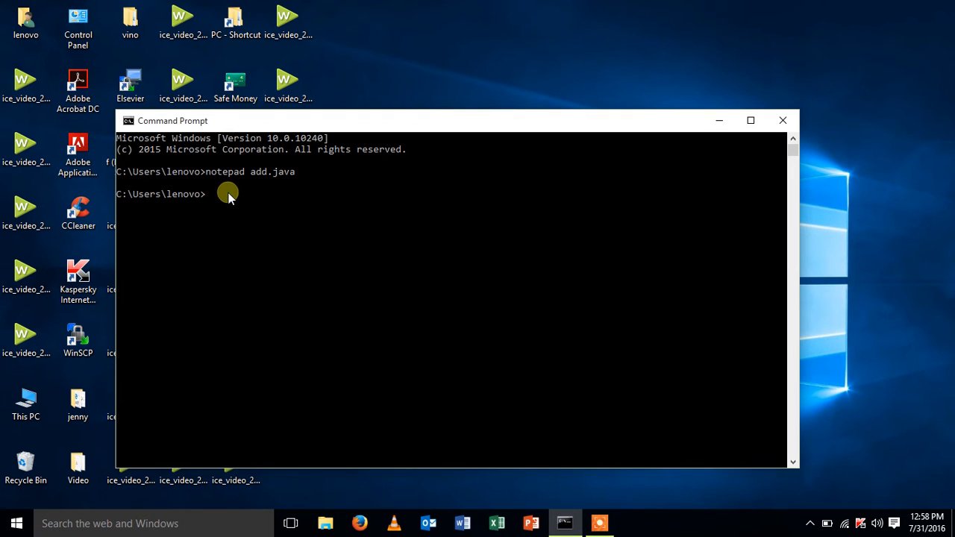
# Compile with javac add.java, then enter java add at the prompt
pyautogui.write('javac')
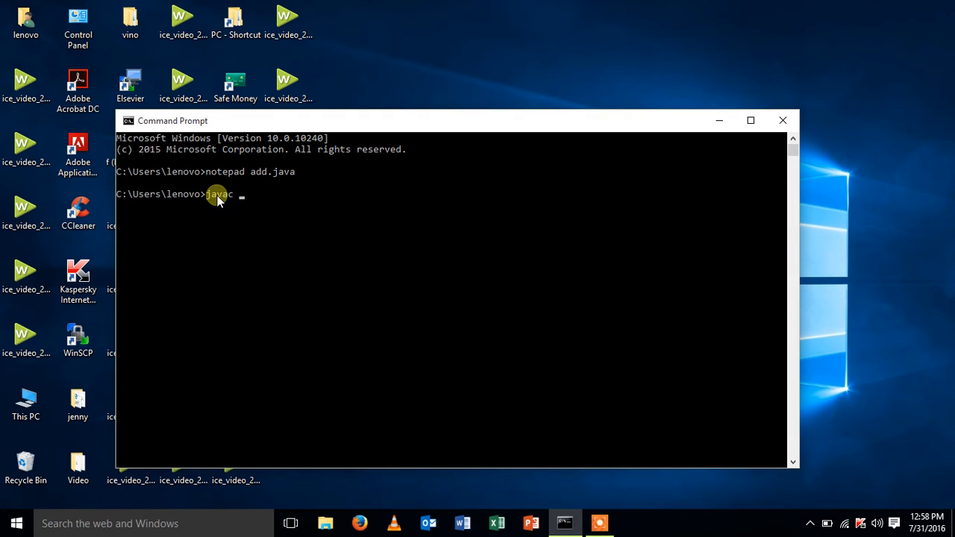
pyautogui.write('add.')
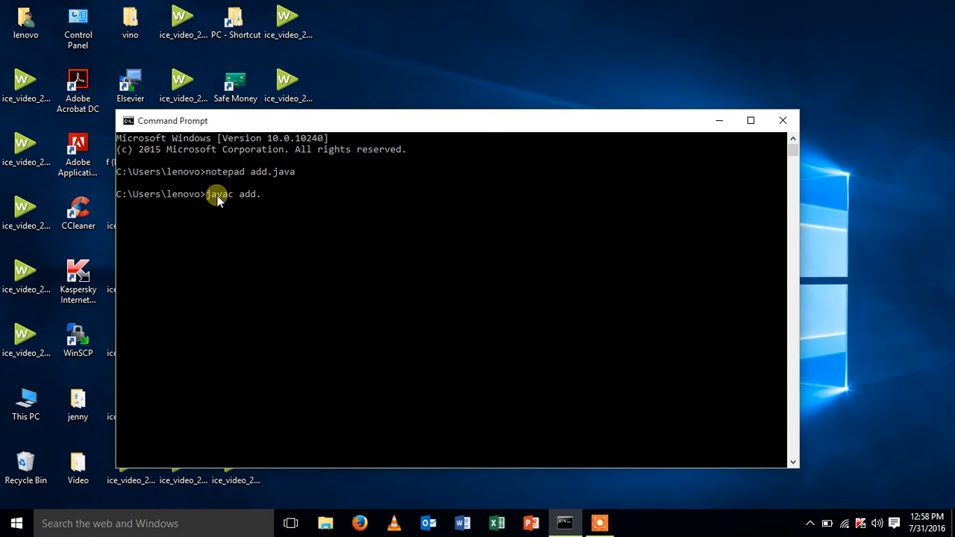
pyautogui.write('java')
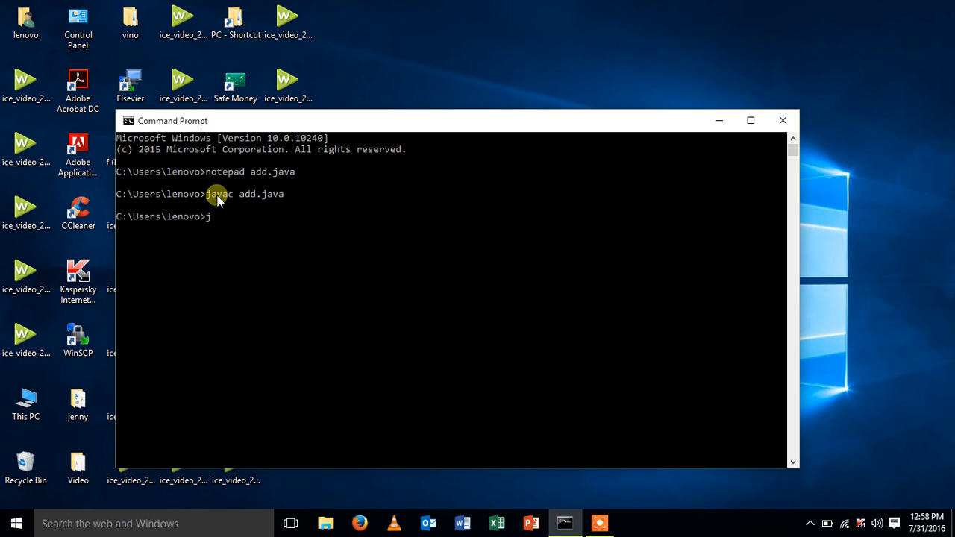
pyautogui.write('ava')
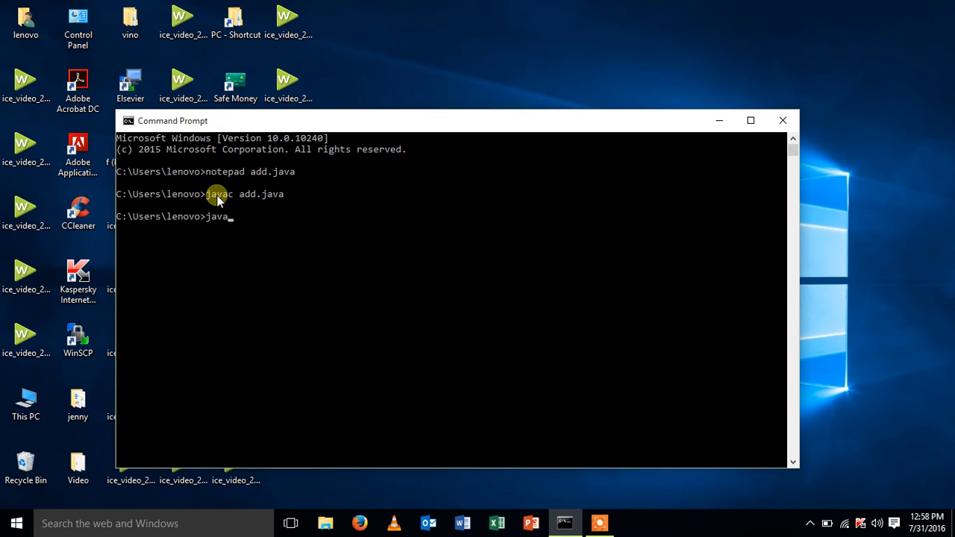
pyautogui.write('add')
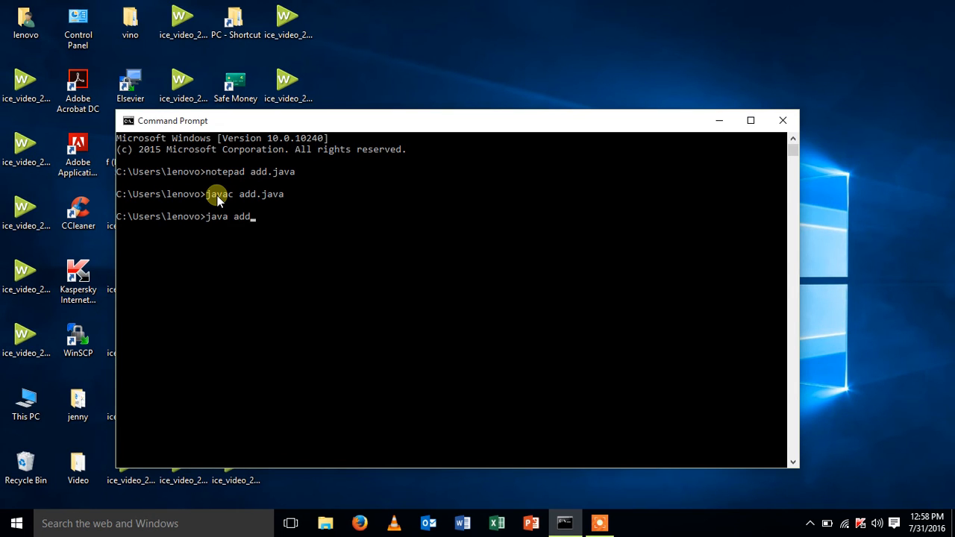